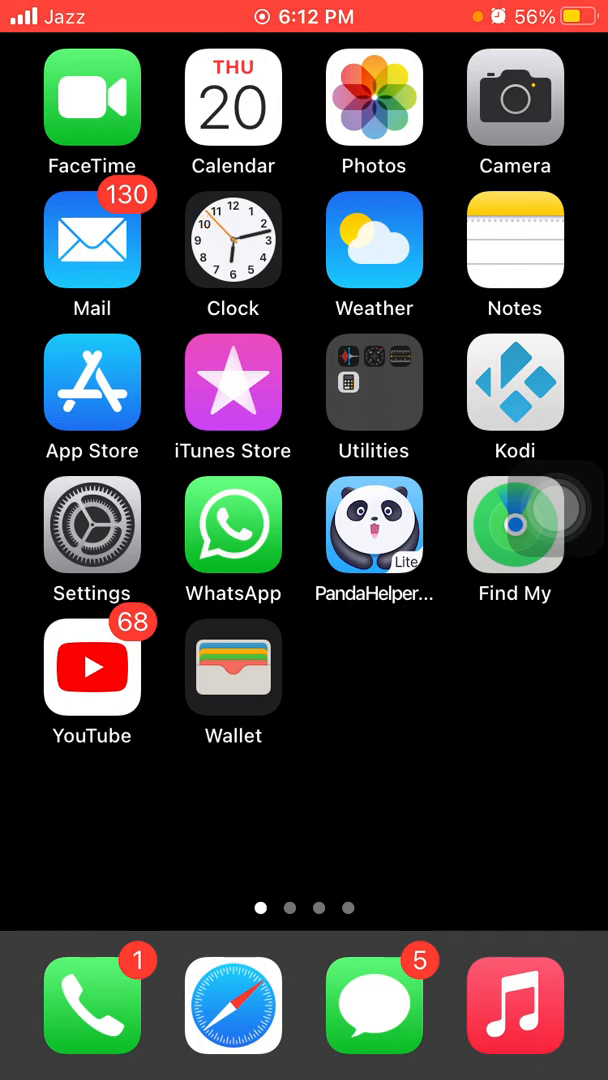
Show the Mobile Data page's per-app cellular usage list, then reach the AssistiveTouch shortcuts
scroll("left", 3)
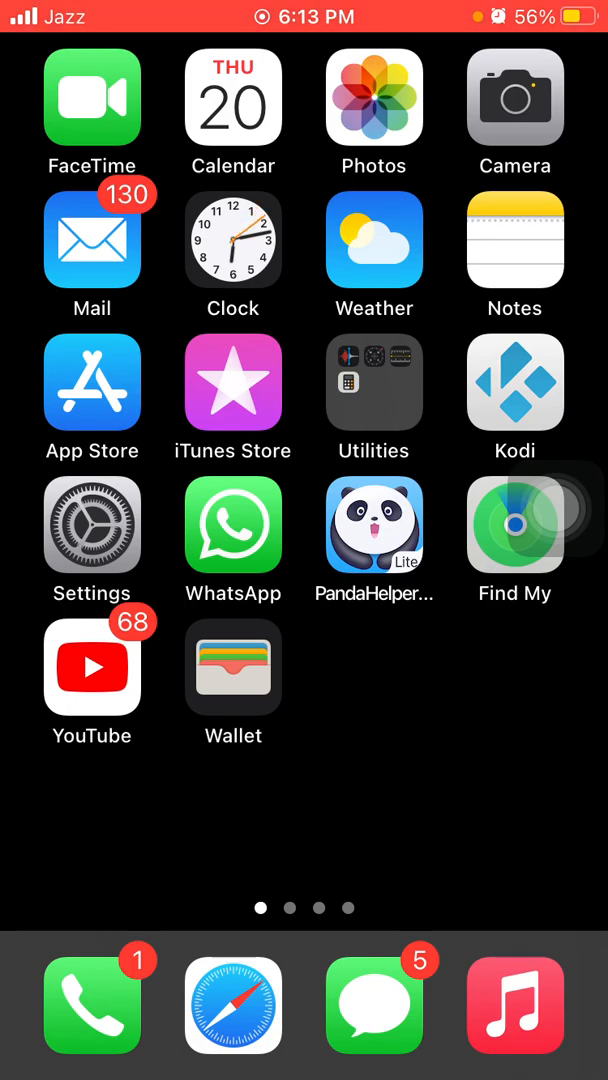
left_click(92, 540)
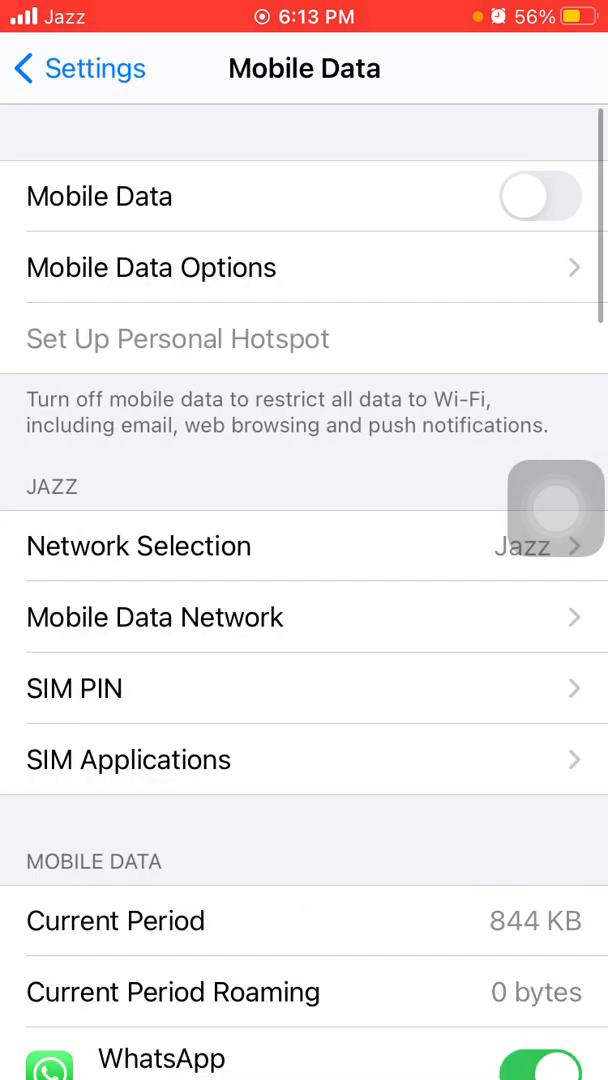
scroll("down", 3)
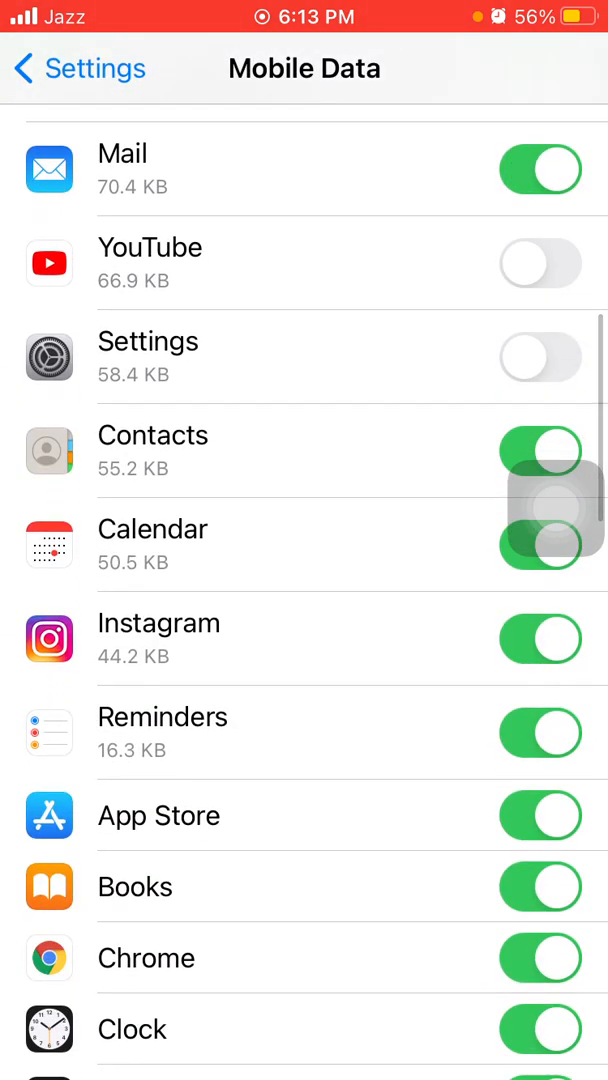
left_click(540, 356)
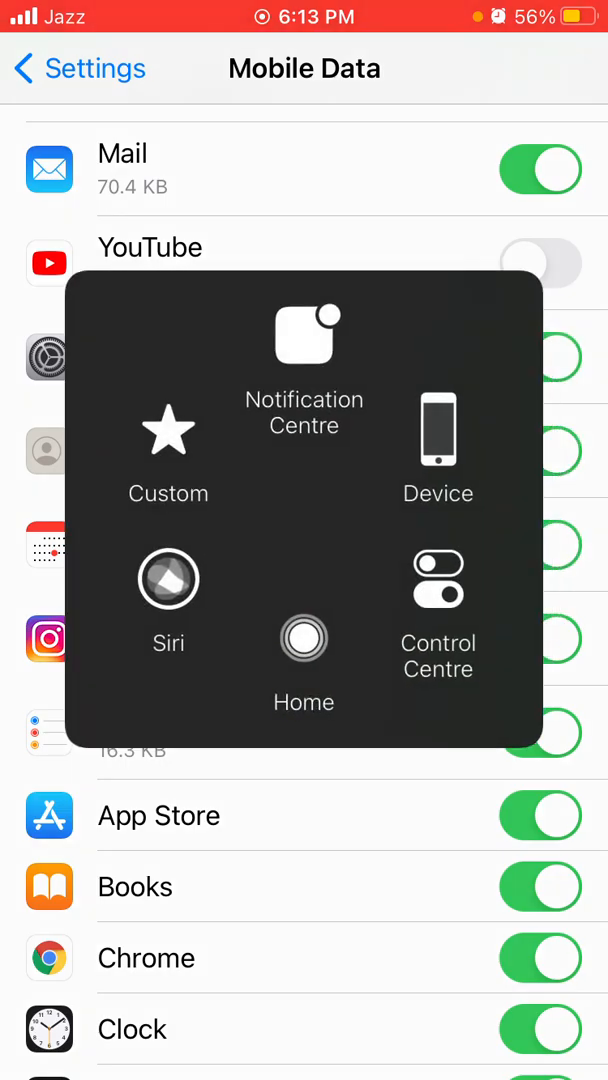
From the home screen go to Settings > General and choose Shut Down to get the power-off prompt
left_click(304, 638)
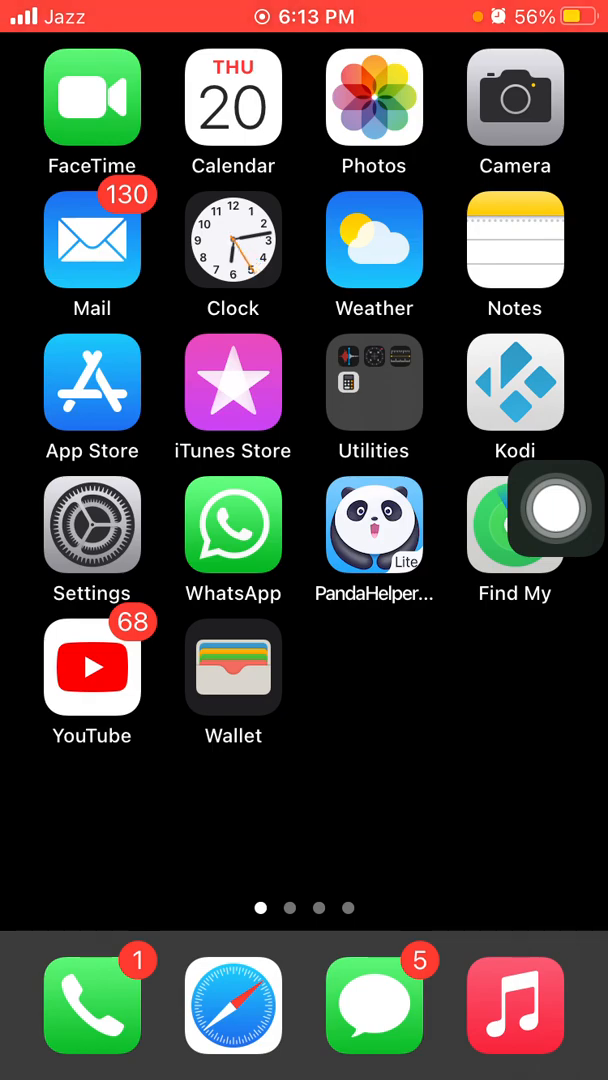
left_click(92, 540)
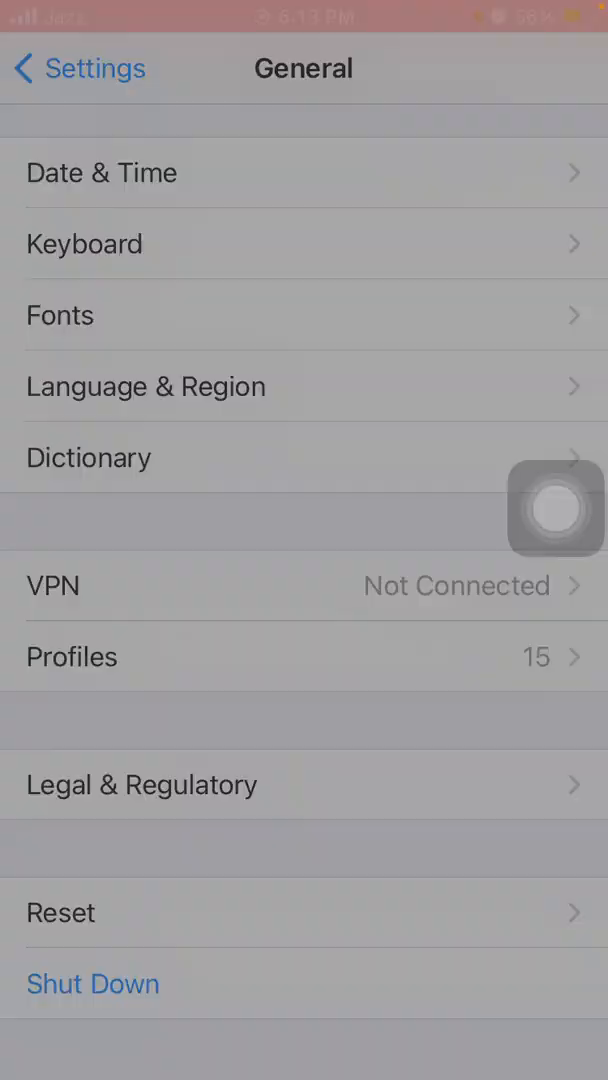
left_click(92, 984)
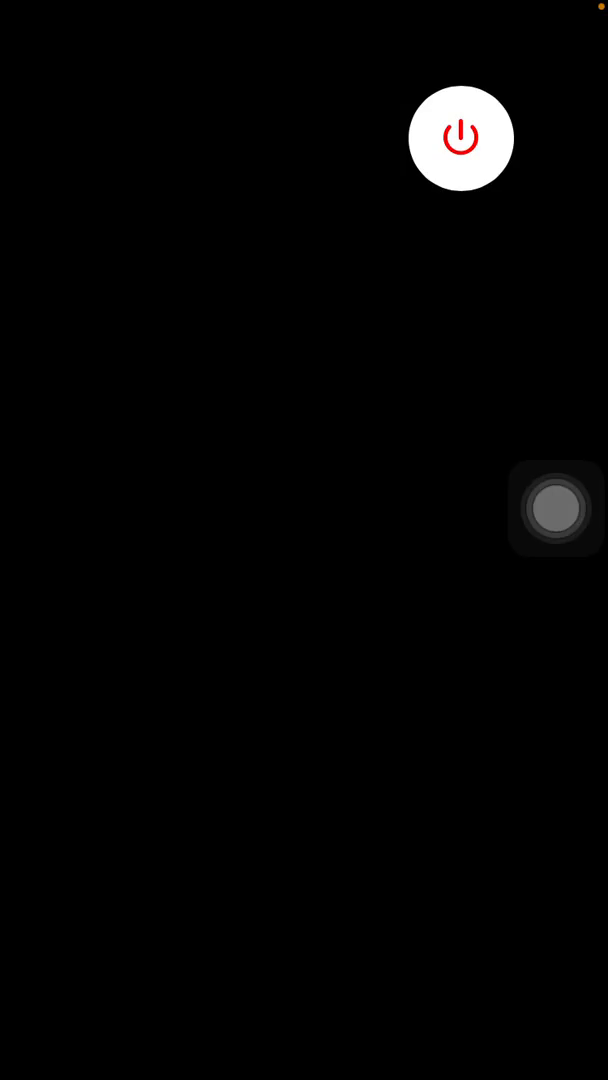
left_click(460, 136)
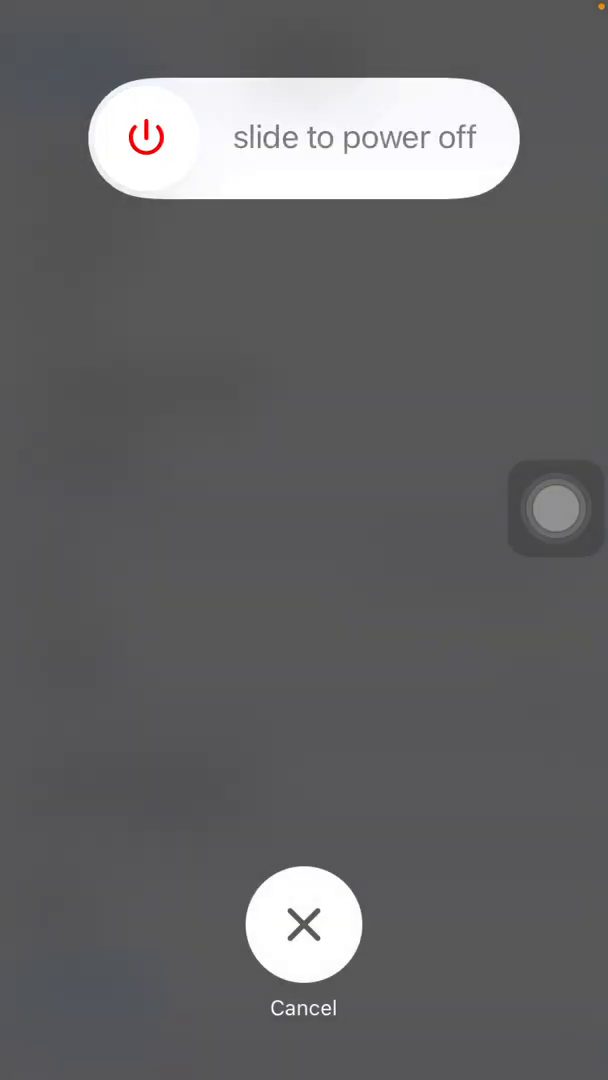
Slide to power off, restart, and show the Wi-Fi page with Wi-Fi switched off
left_click(304, 924)
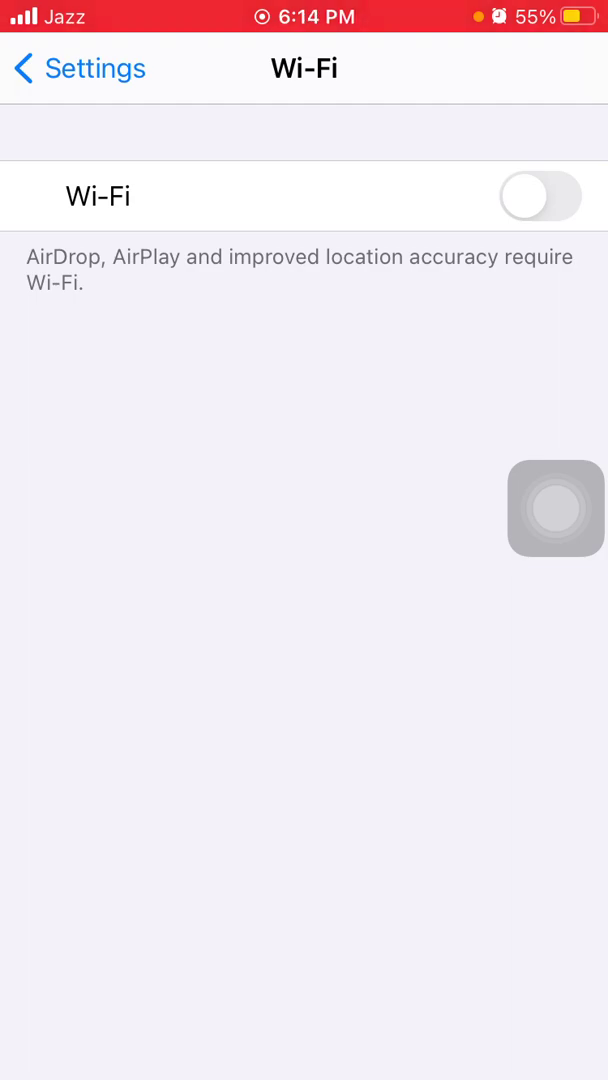
Return to the Mobile Data page, where mobile data remains switched off
left_click(70, 68)
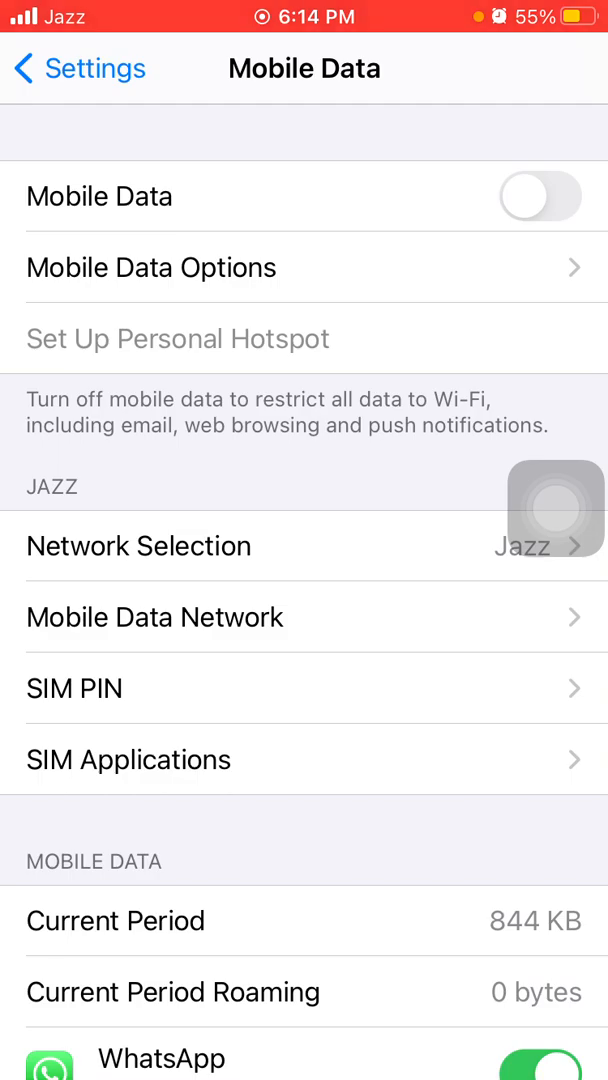
Use AssistiveTouch Home to return to the home screen before reopening Settings > General
left_click(556, 508)
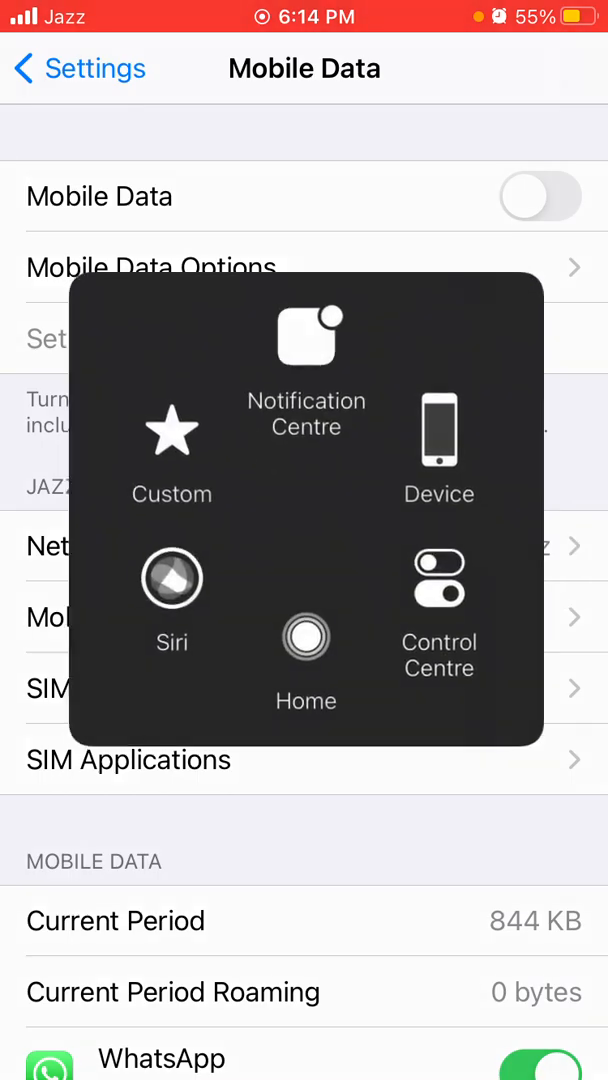
left_click(306, 636)
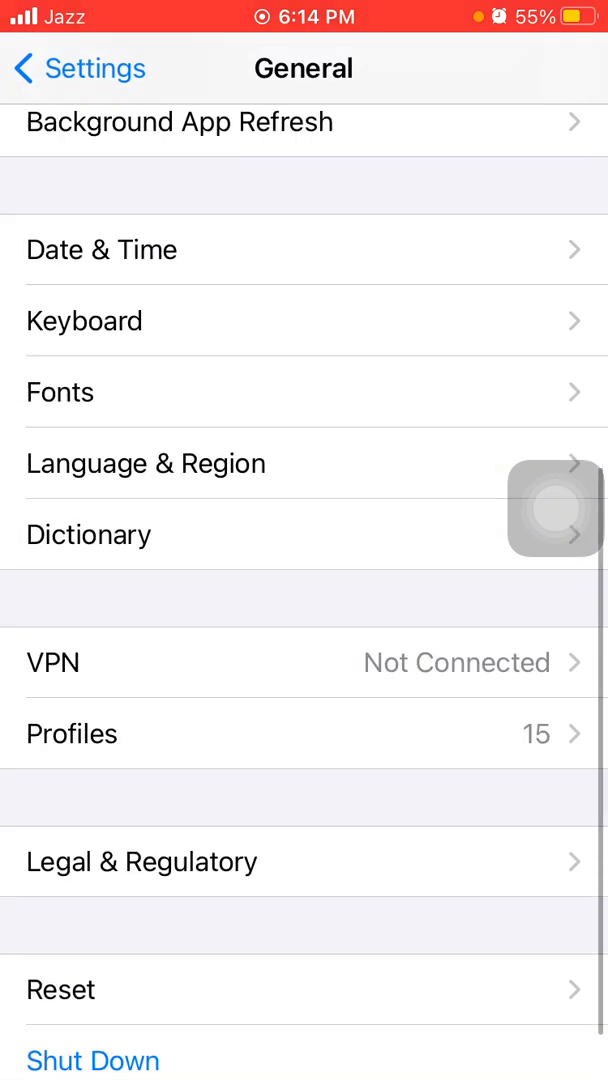
Choose Reset Network Settings and confirm restoring network settings to factory defaults
left_click(62, 988)
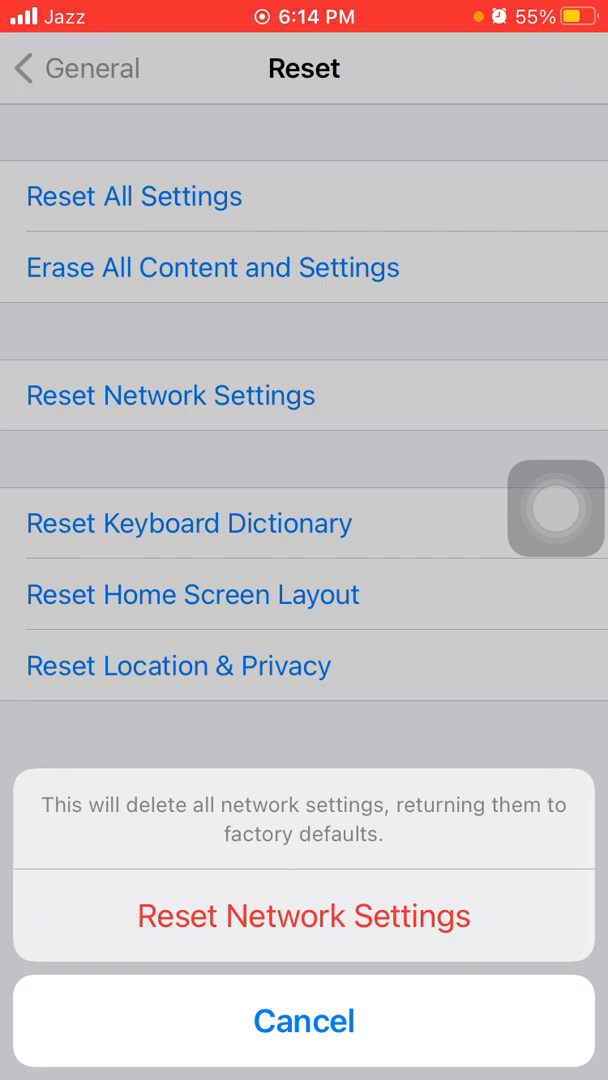
left_click(304, 1020)
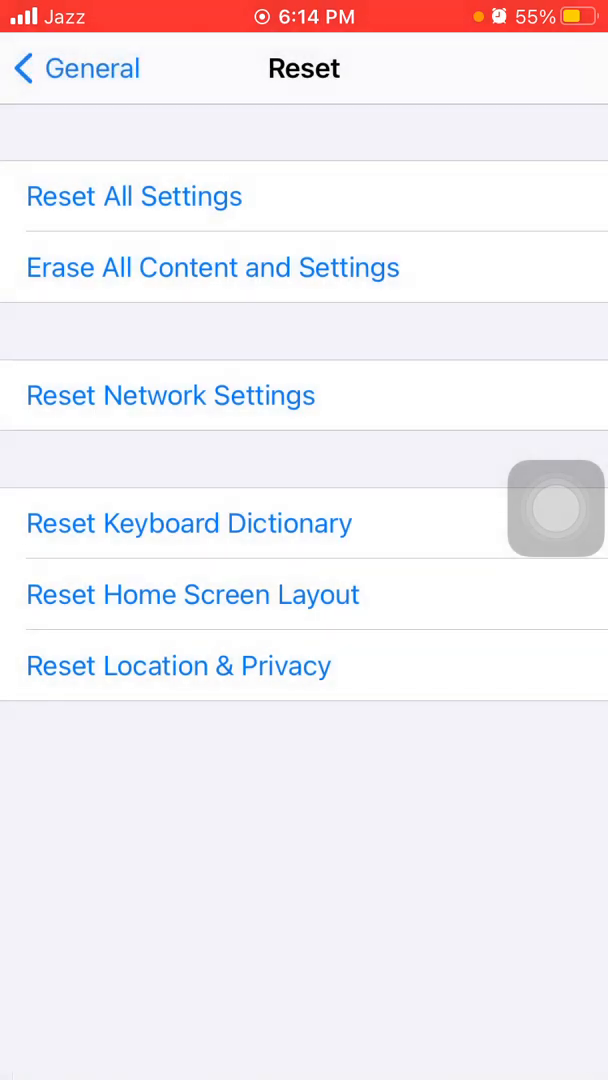